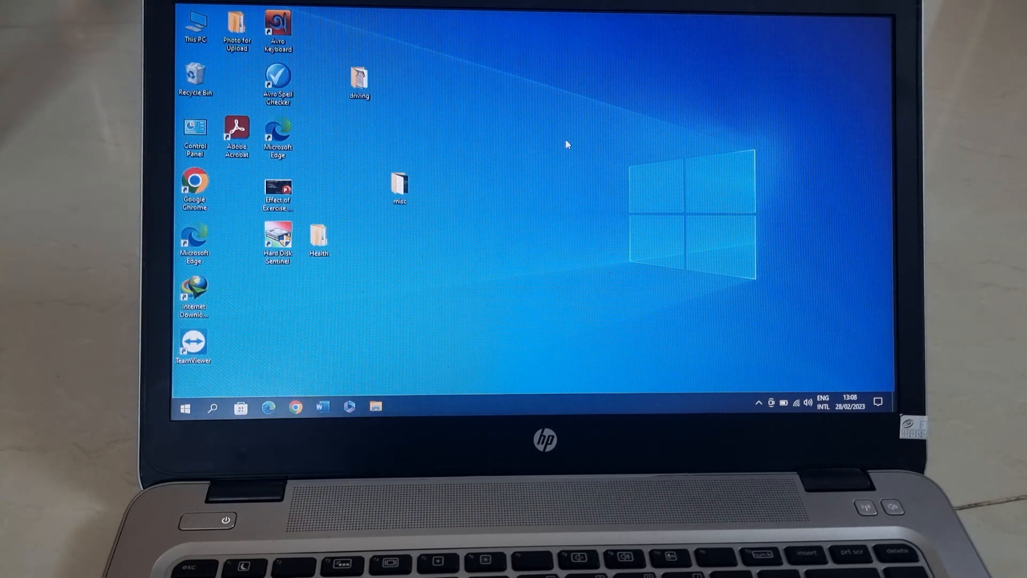
mouse_move(541, 160)
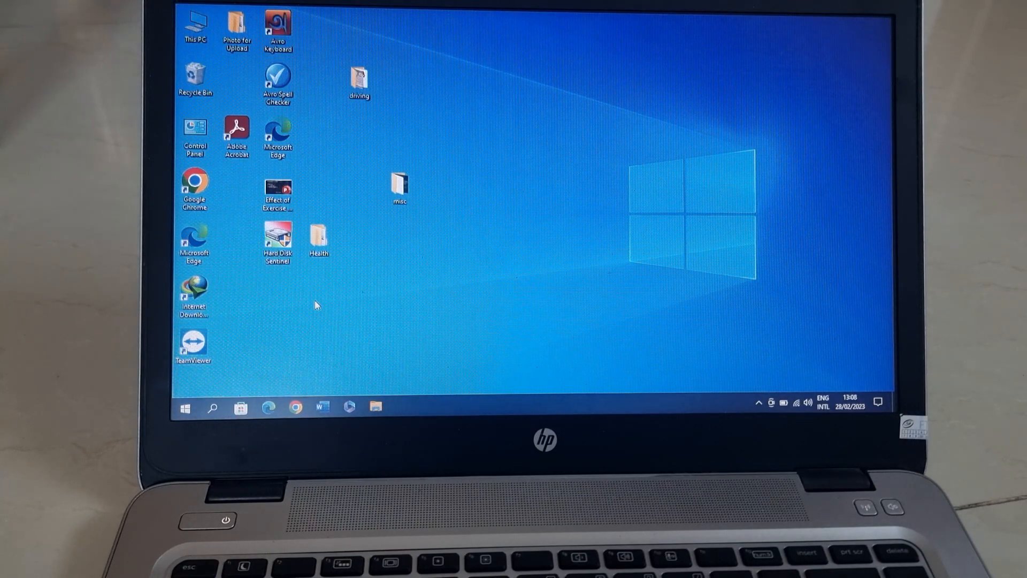
mouse_move(223, 398)
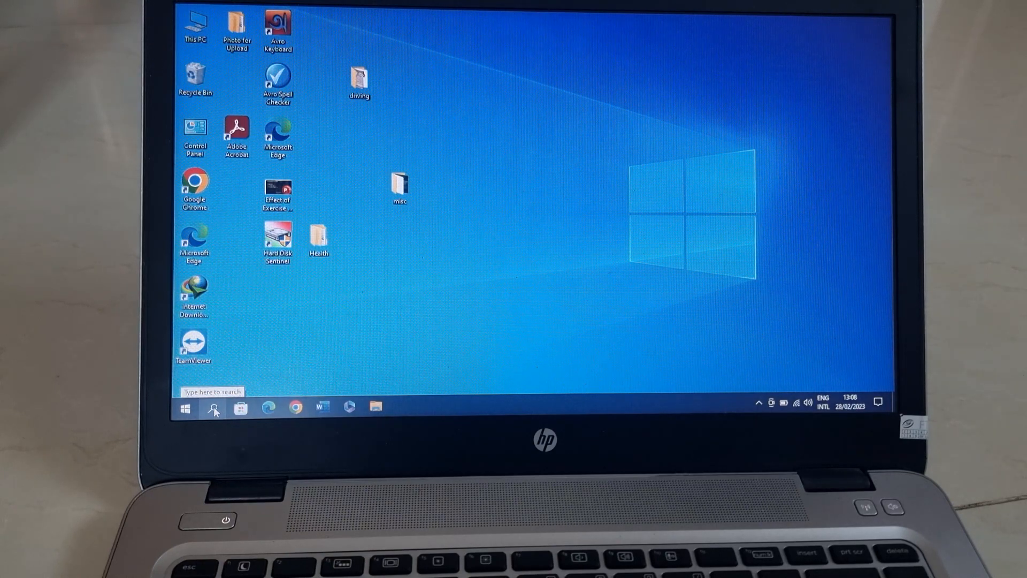
Launch DirectX Diagnostic Tool from Windows search to read the system model and BIOS version
click(212, 408)
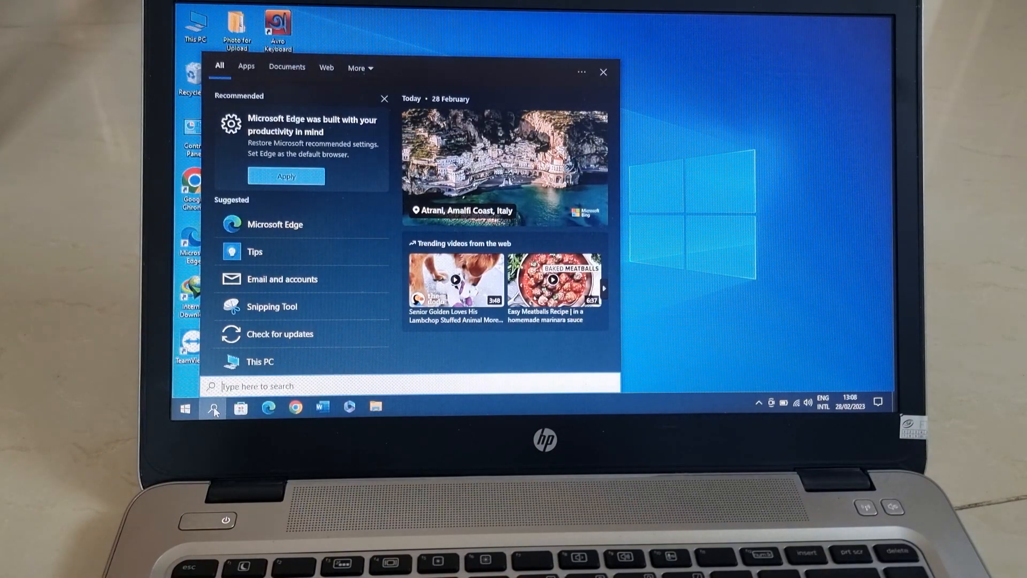
text(dx)
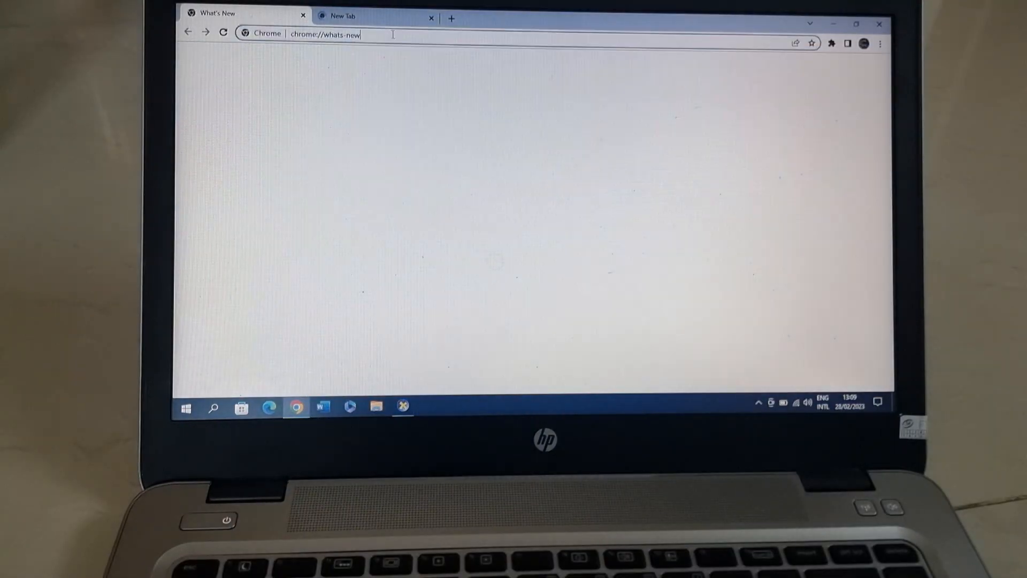
Search Google in Chrome for 'hp elitebook 840 g3 drivers'
key(Return)
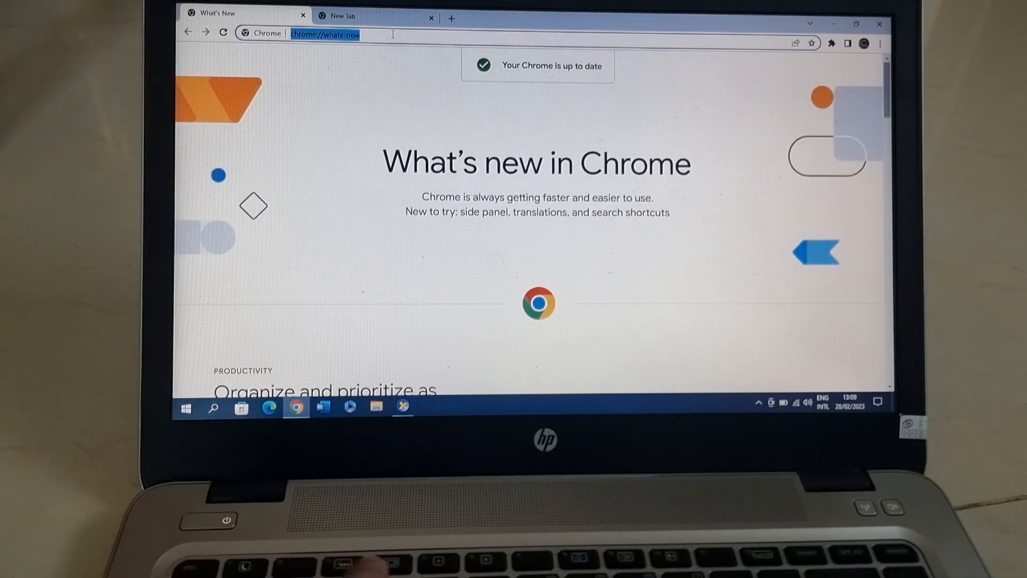
text(hp elitebook)
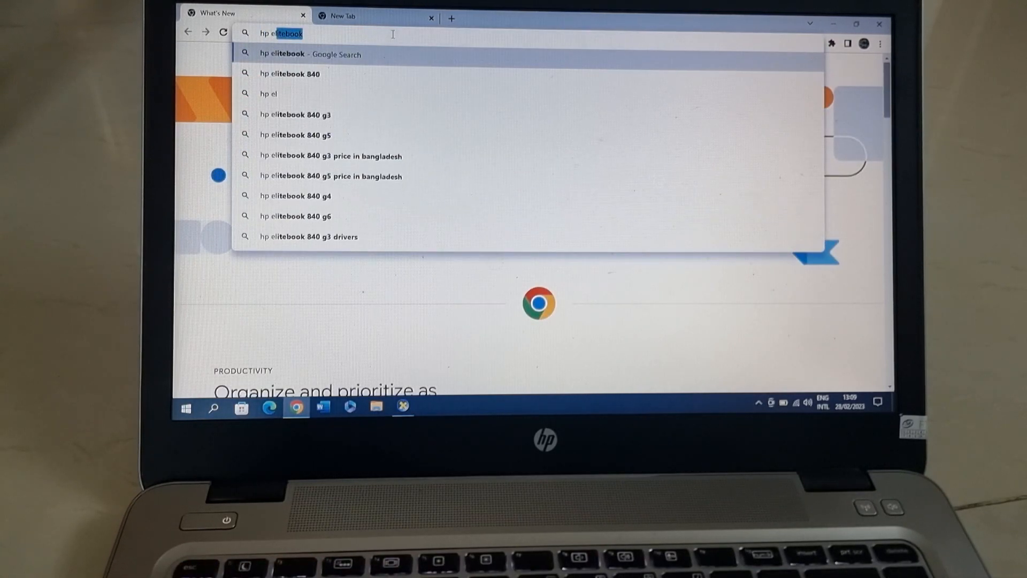
text(te)
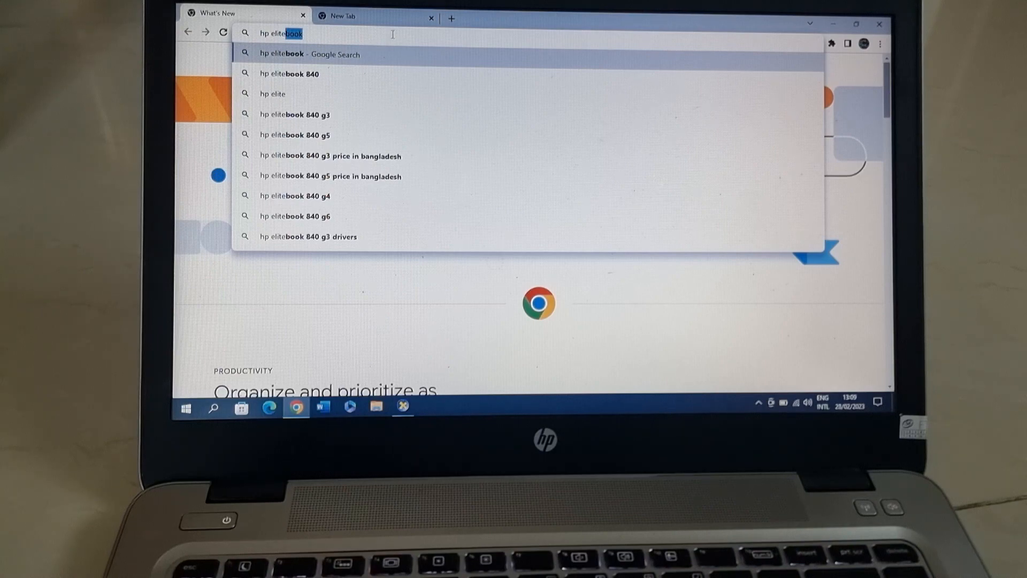
text(840)
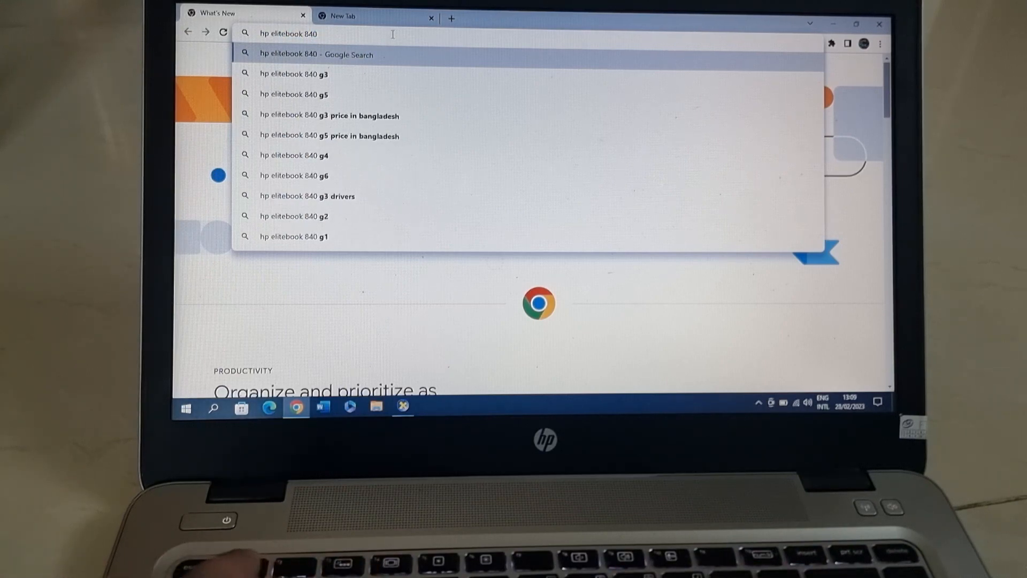
text(g3)
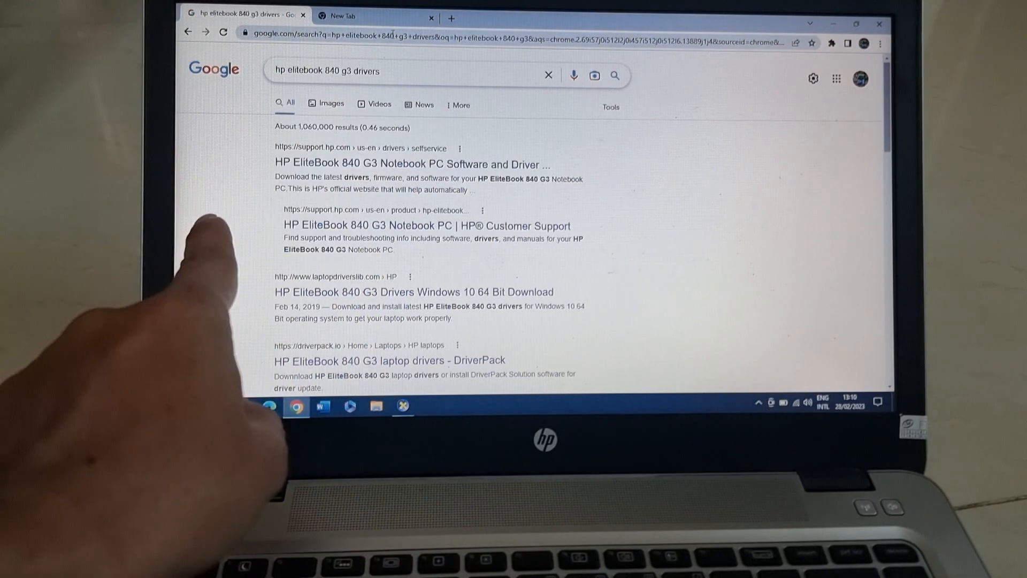
mouse_move(354, 222)
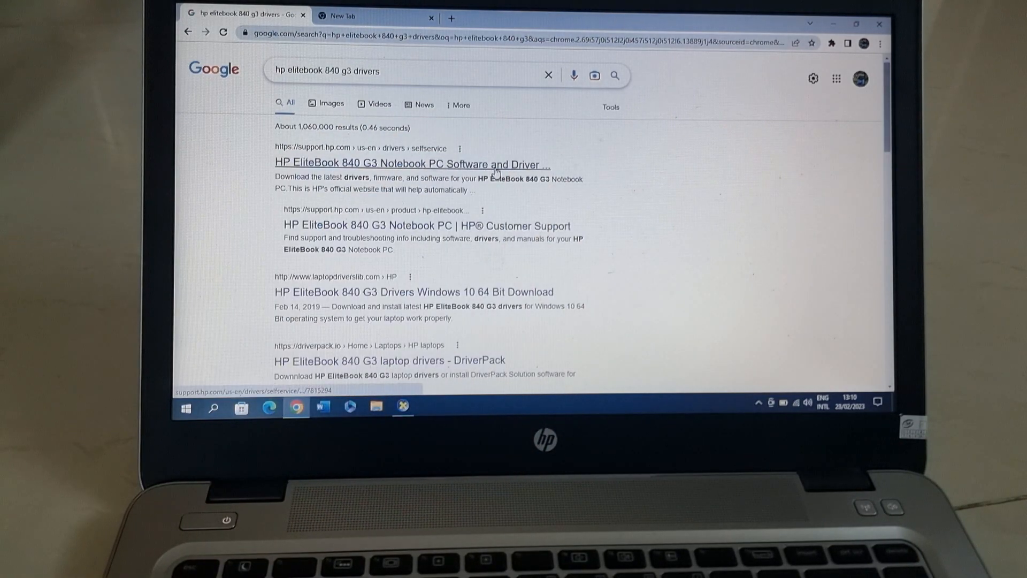
Go to HP's official EliteBook 840 G3 driver page from the search results
click(411, 164)
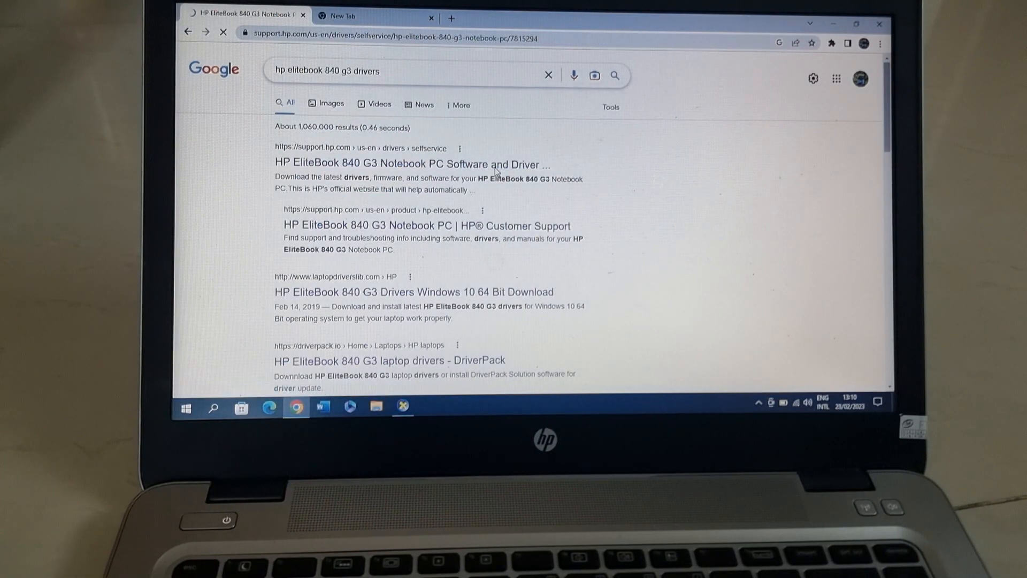
click(411, 164)
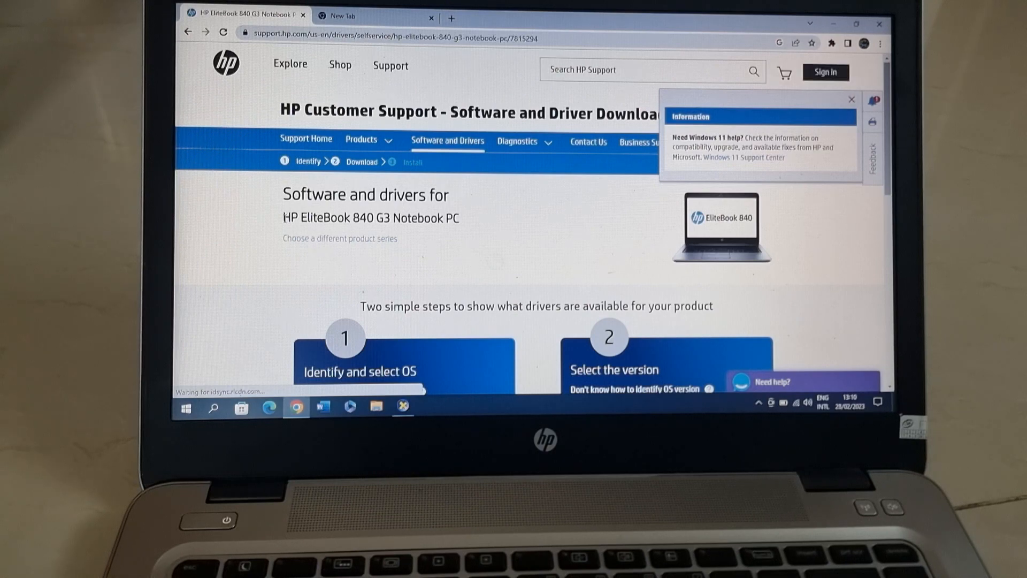
double_click(302, 217)
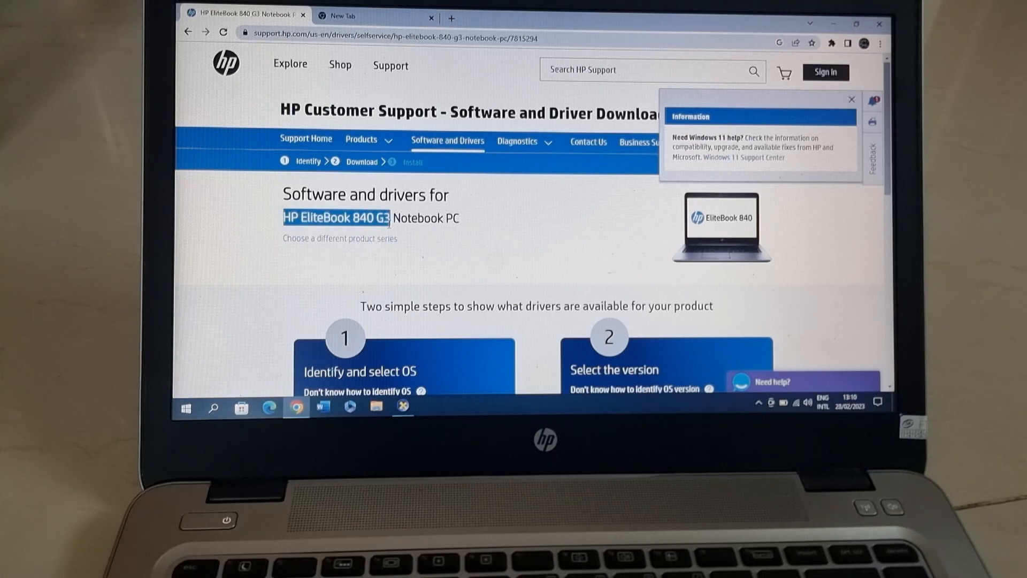
scroll(down, 3)
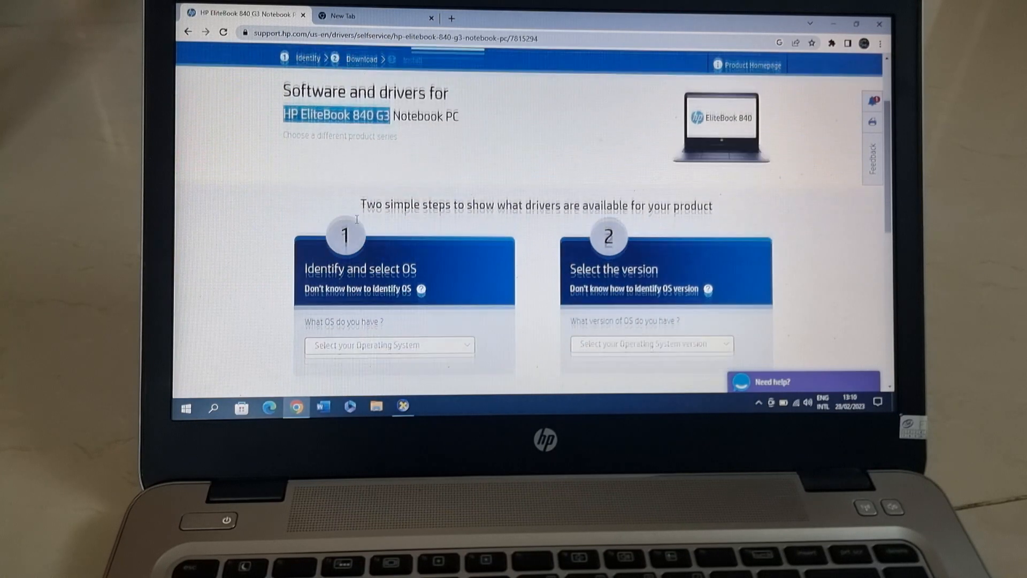
Request the driver list for Windows 10, version Windows 10 (64-bit)
click(390, 344)
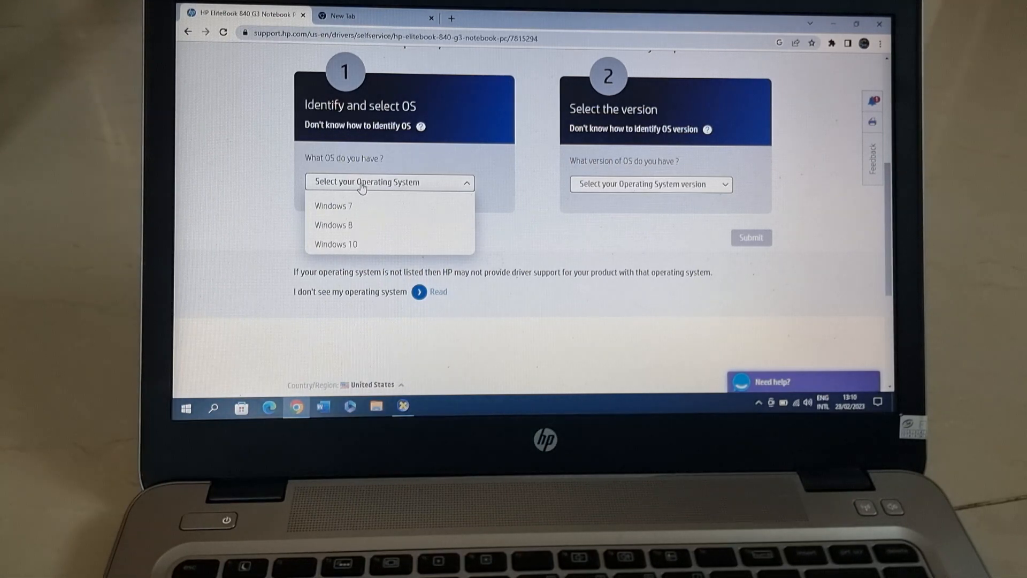
click(335, 244)
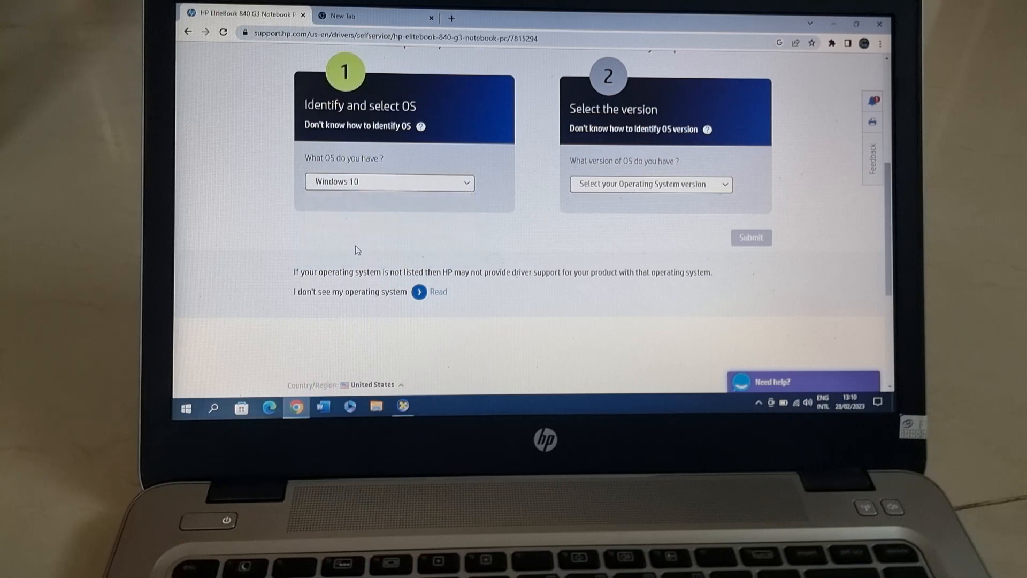
click(650, 184)
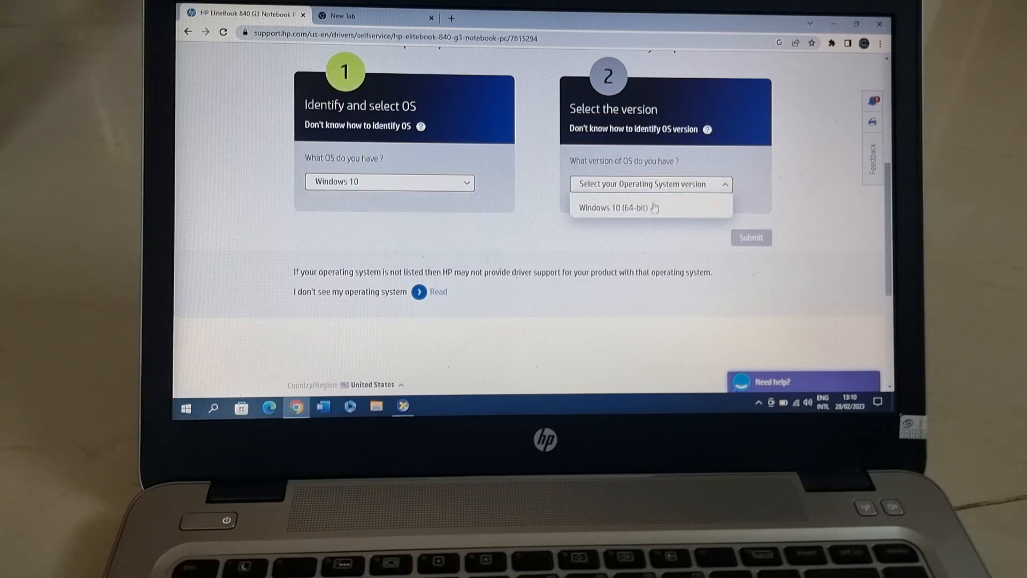
click(617, 208)
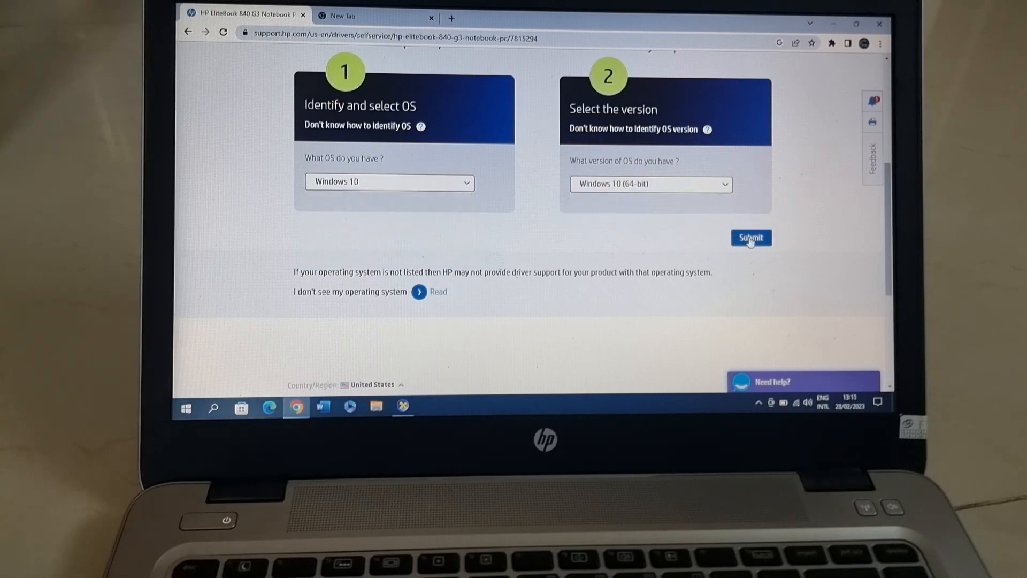
click(751, 237)
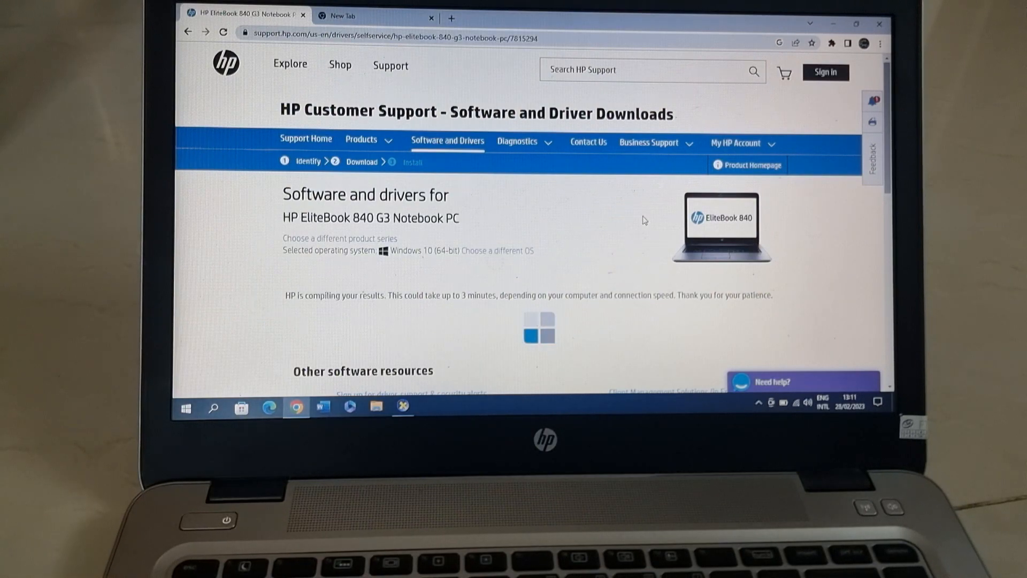
Expand all drivers and the BIOS category, dismissing the feedback survey
scroll(down, 3)
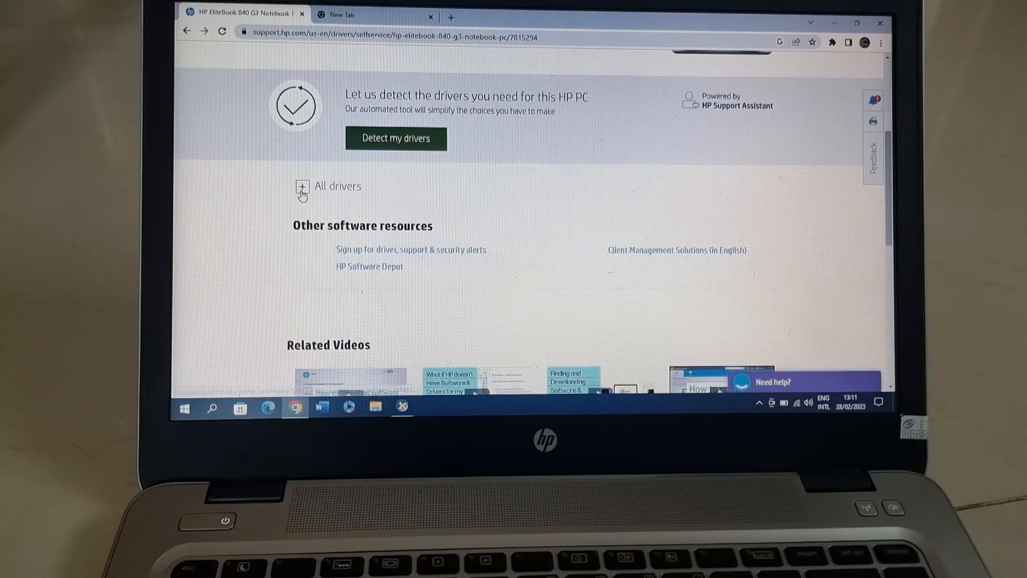
click(874, 157)
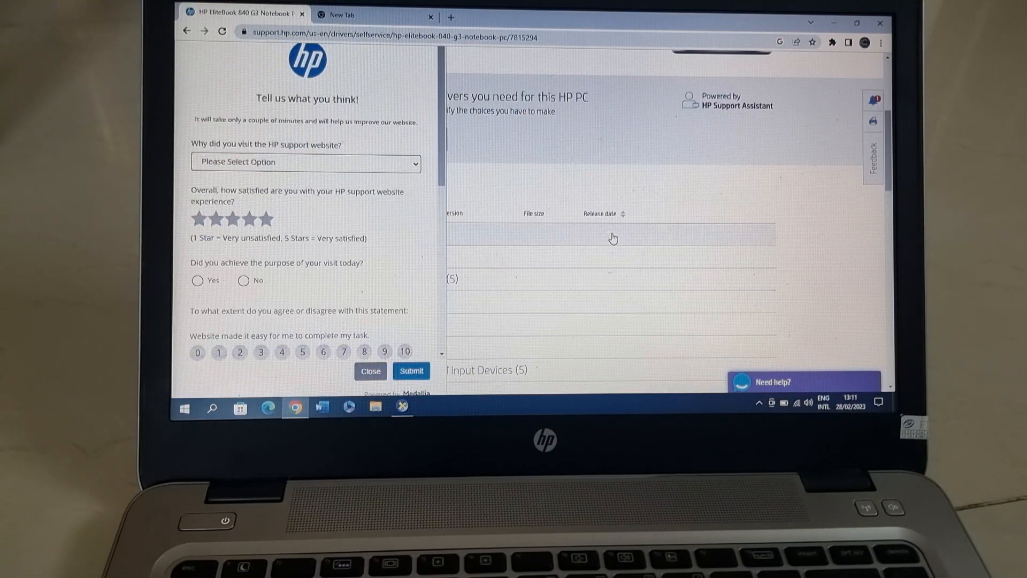
click(370, 371)
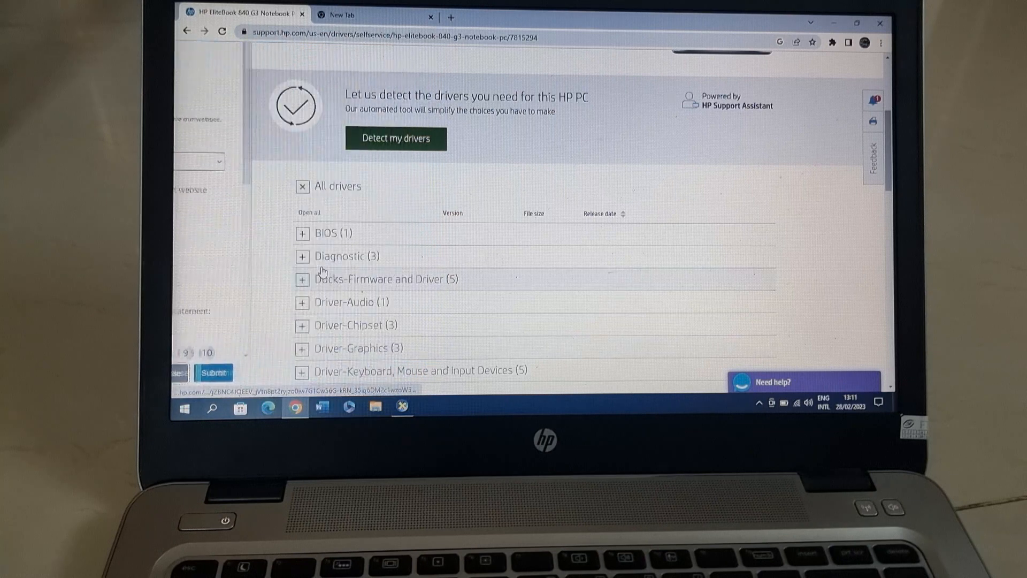
click(302, 233)
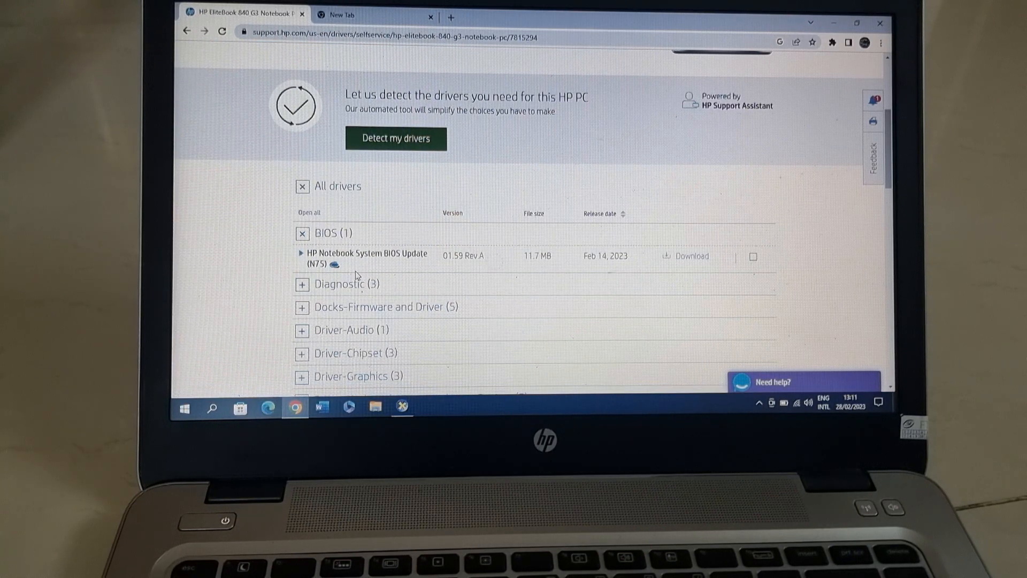
mouse_move(452, 255)
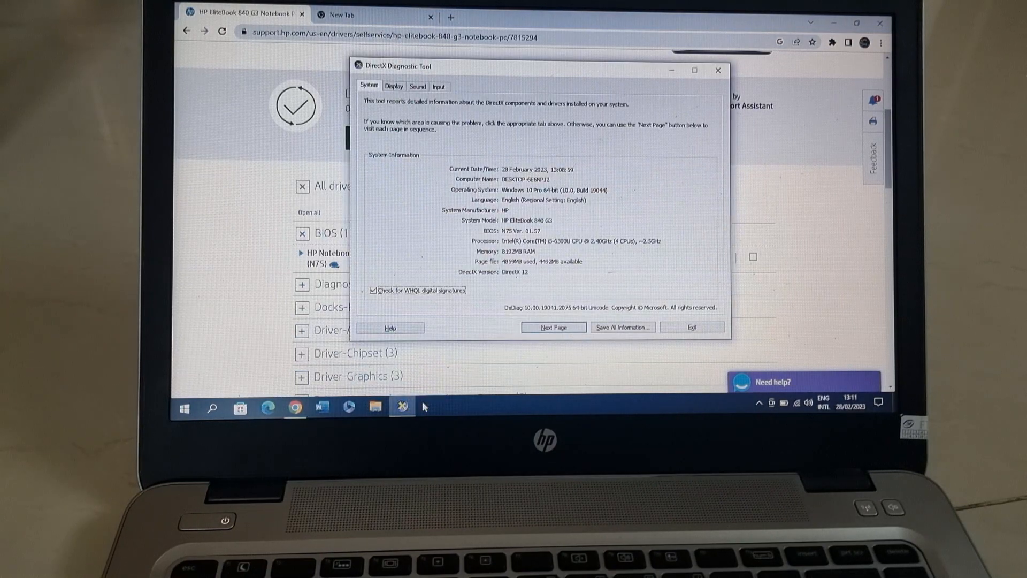
mouse_move(559, 51)
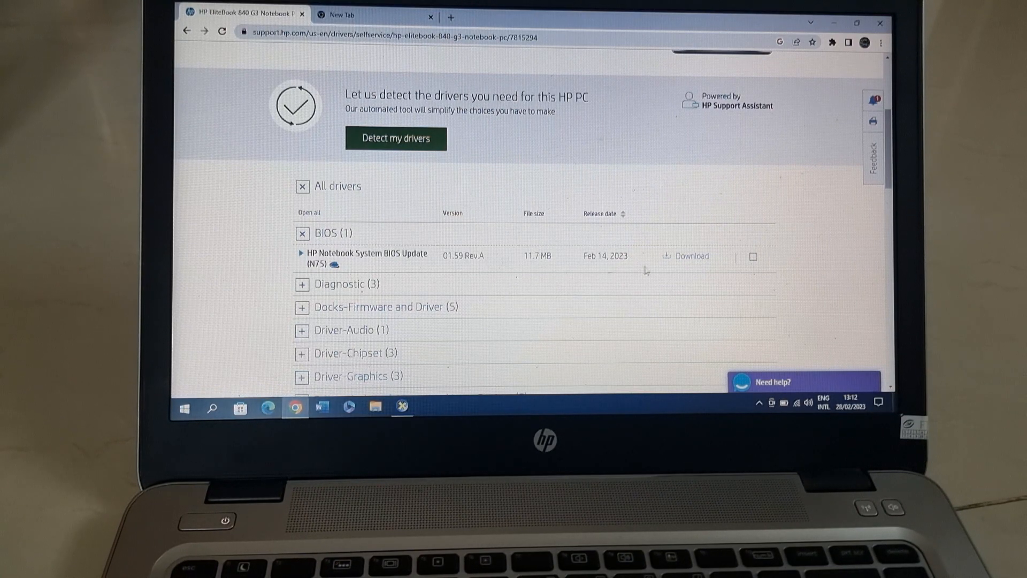
mouse_move(691, 256)
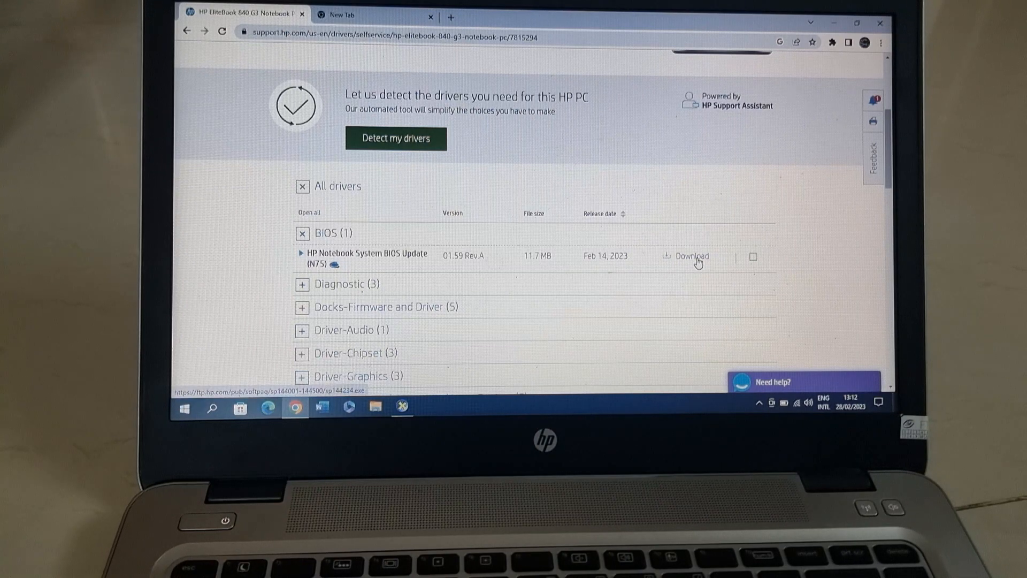
Download the 01.59 System BIOS Update manually, skipping the install assistant
click(691, 256)
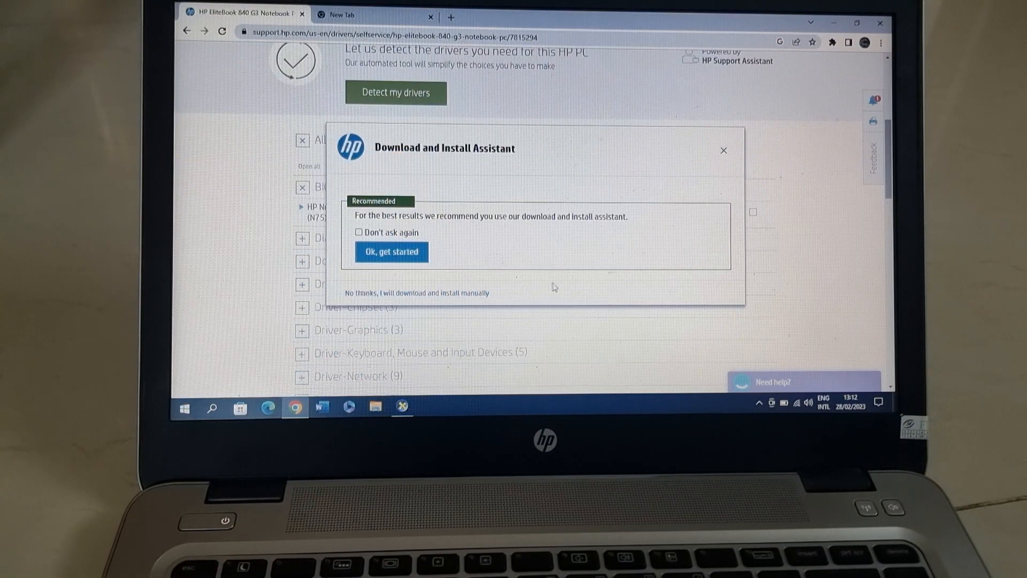
mouse_move(510, 249)
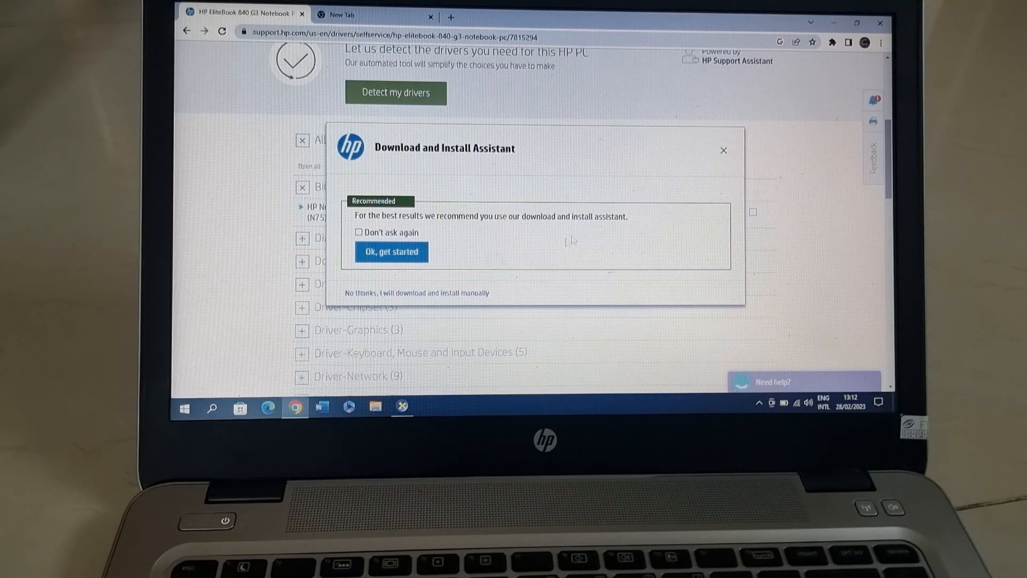
mouse_move(427, 298)
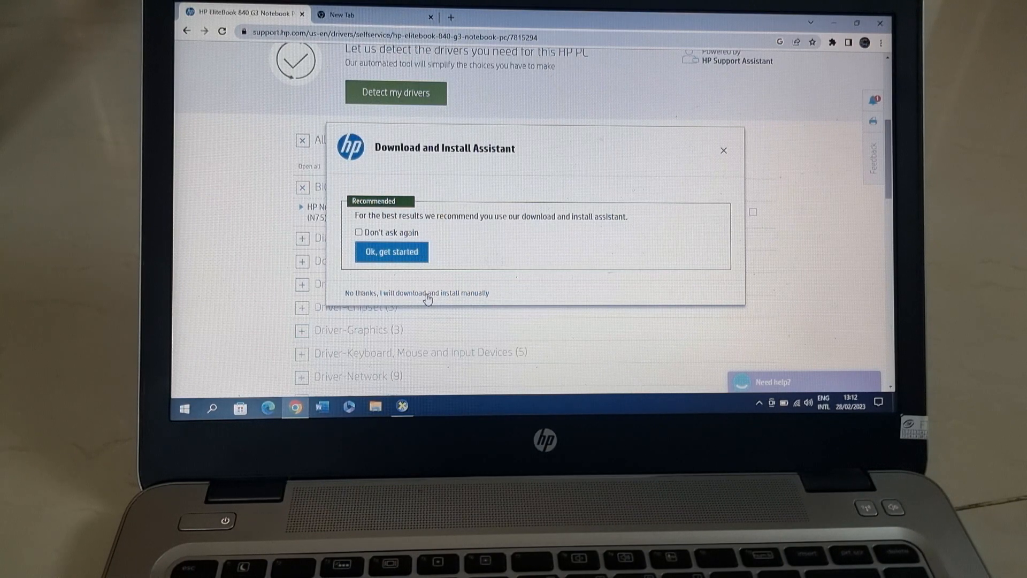
click(417, 293)
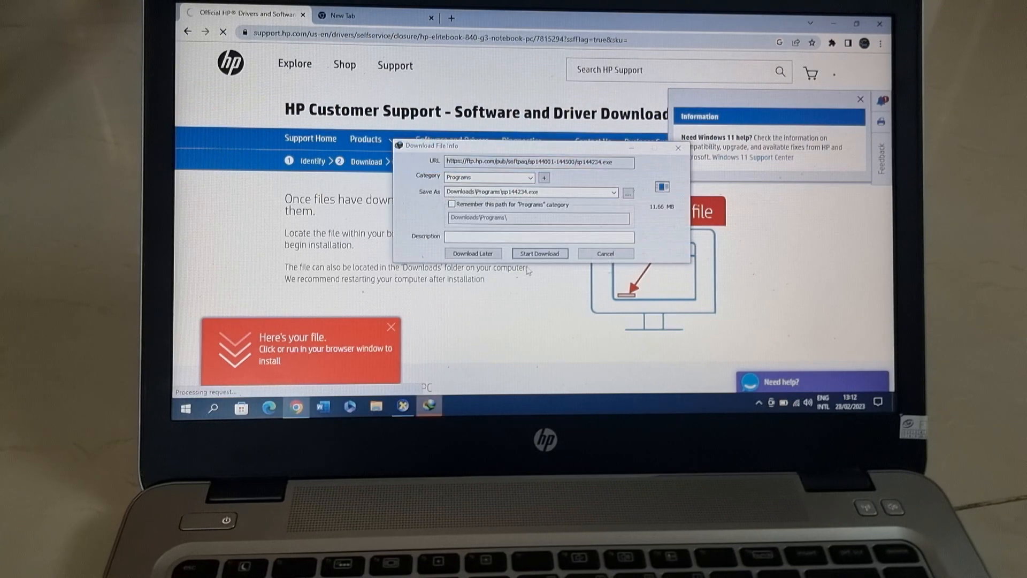
Download sp144234.exe to Downloads\Programs and show its folder
click(539, 253)
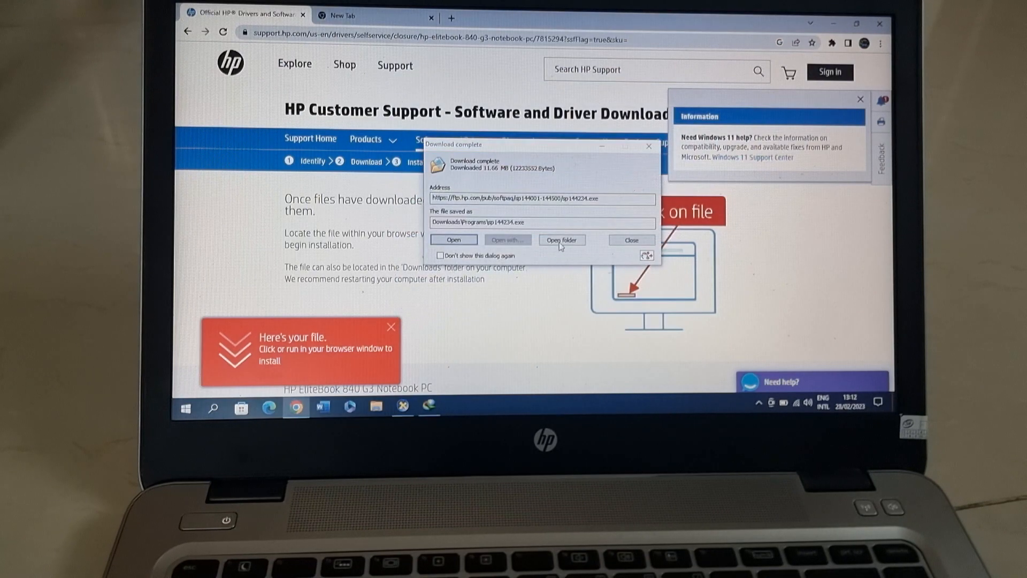
click(562, 238)
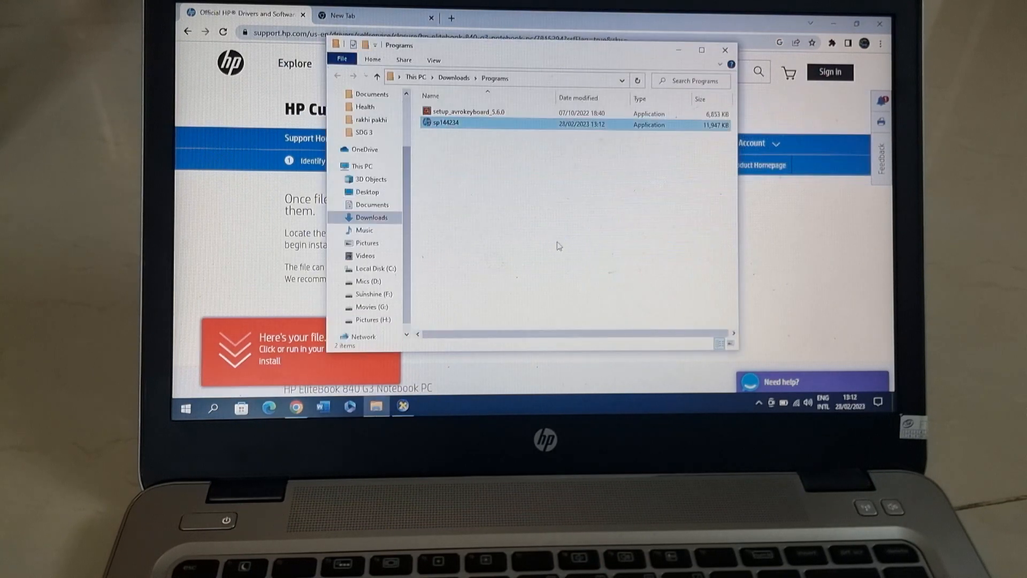
Run the downloaded sp144234 BIOS update package from the Programs folder
click(700, 50)
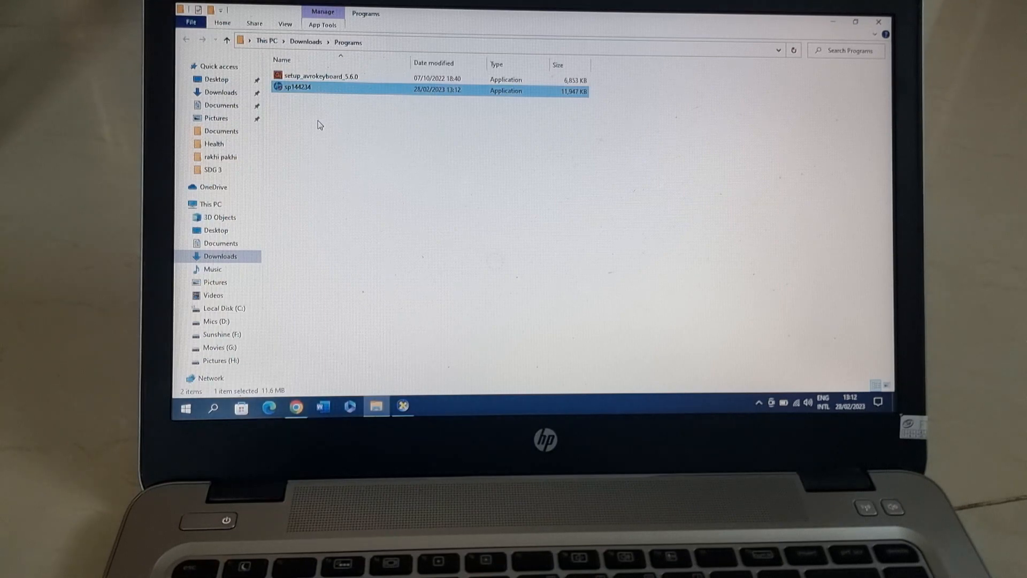
mouse_move(297, 89)
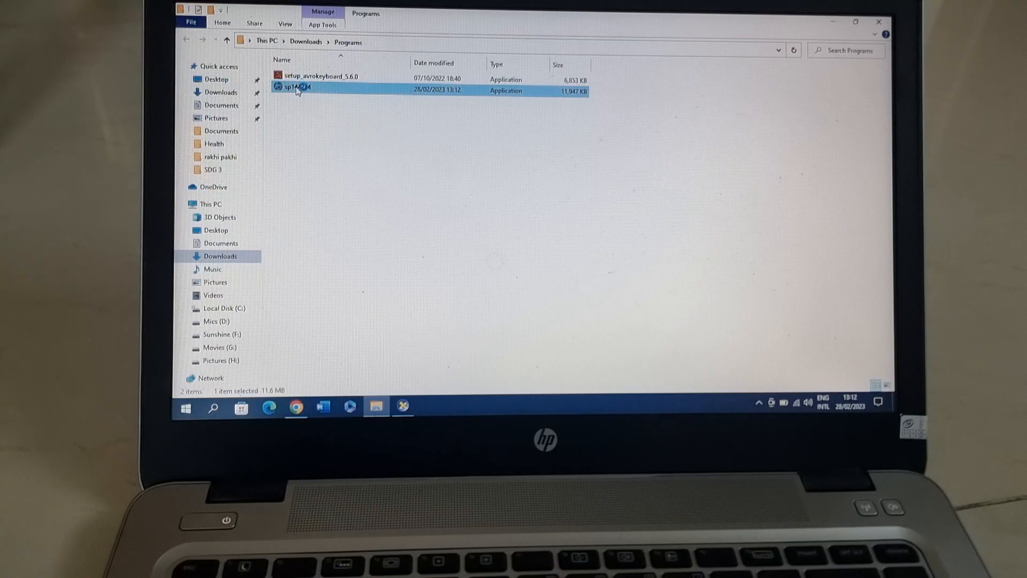
double_click(296, 87)
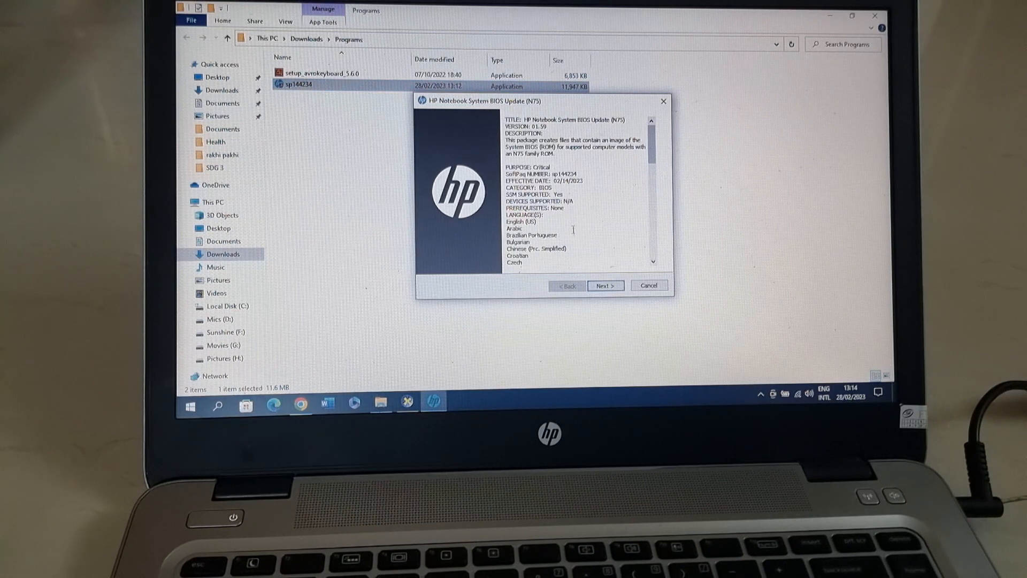
Accept the license agreement and extract the BIOS update files
click(604, 286)
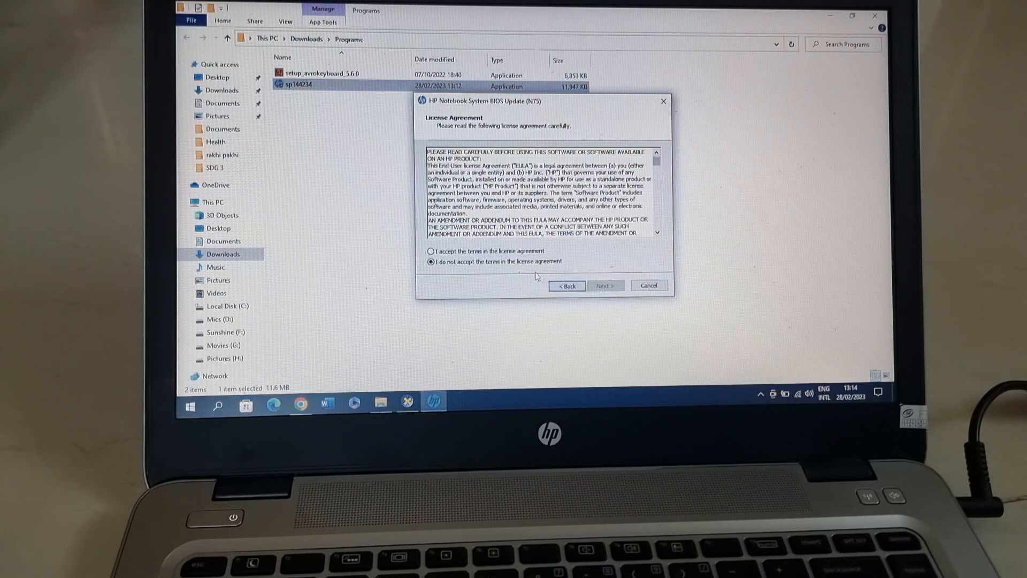
click(432, 250)
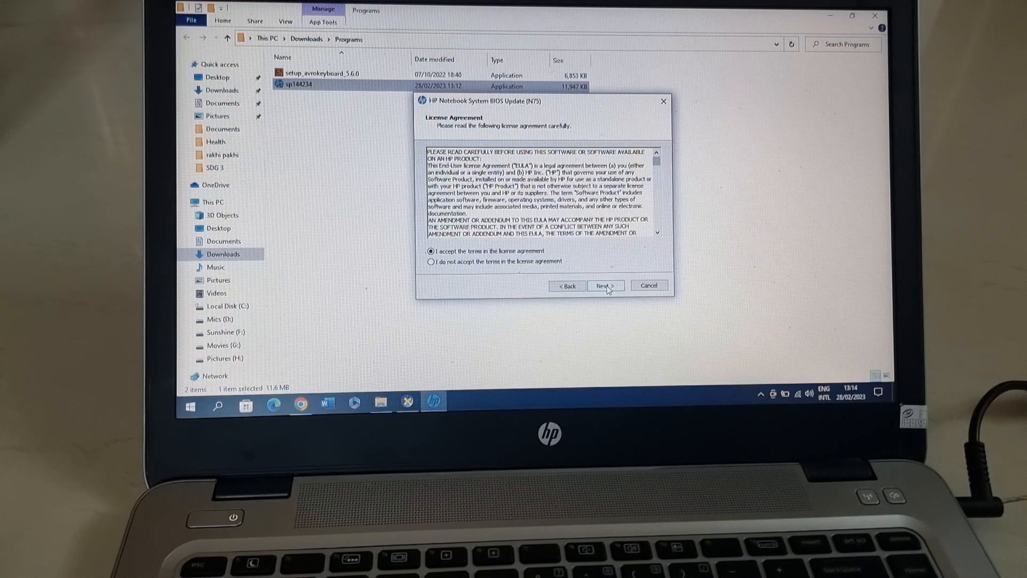
click(603, 287)
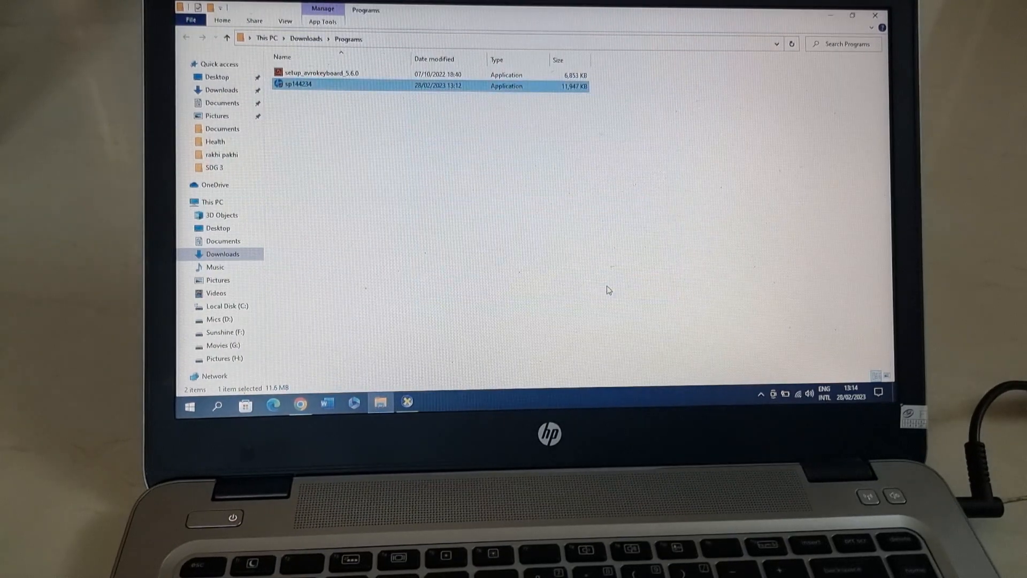
Close the leftover Programs folder and DirectX information windows
click(299, 402)
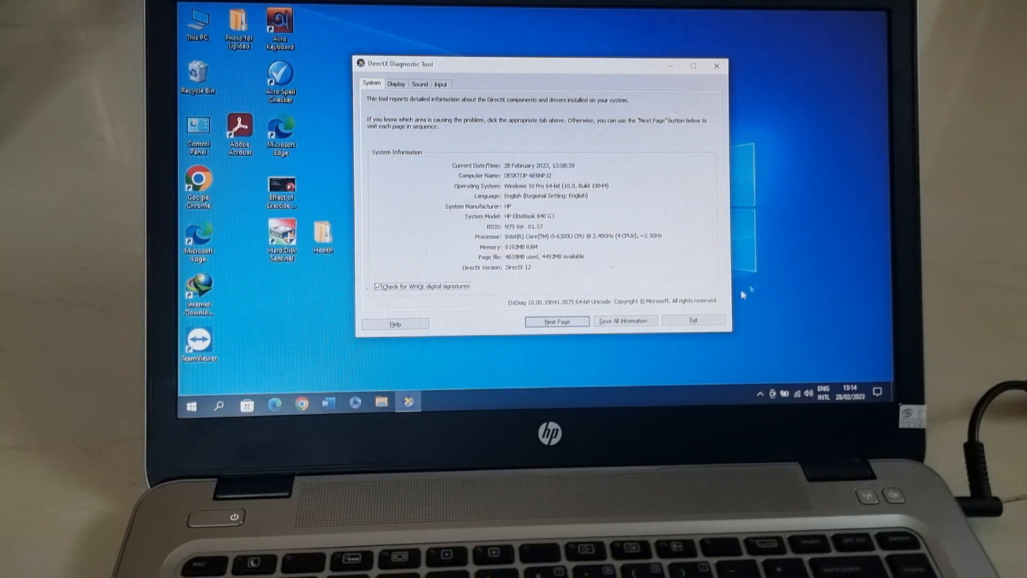
click(693, 321)
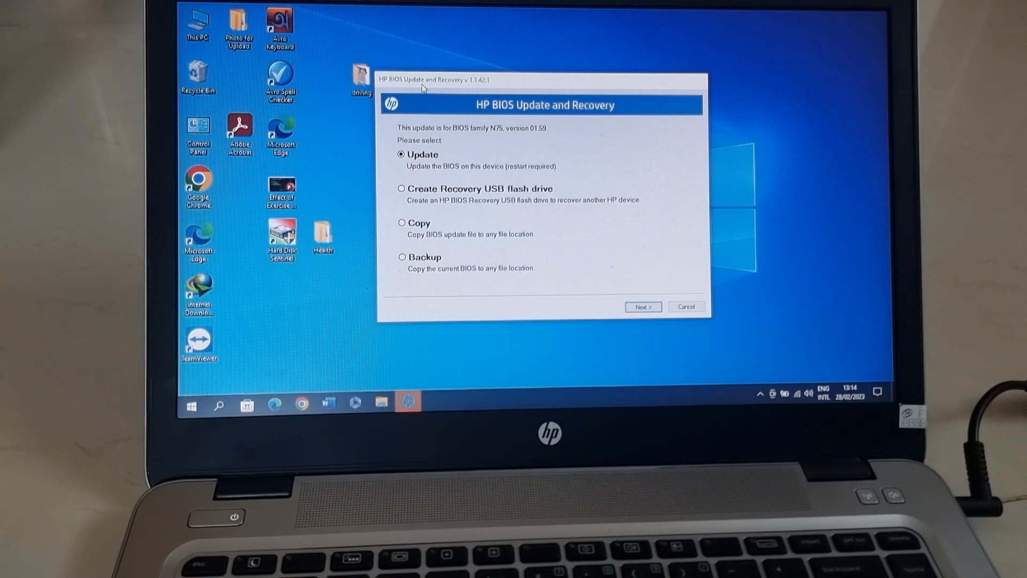
mouse_move(438, 151)
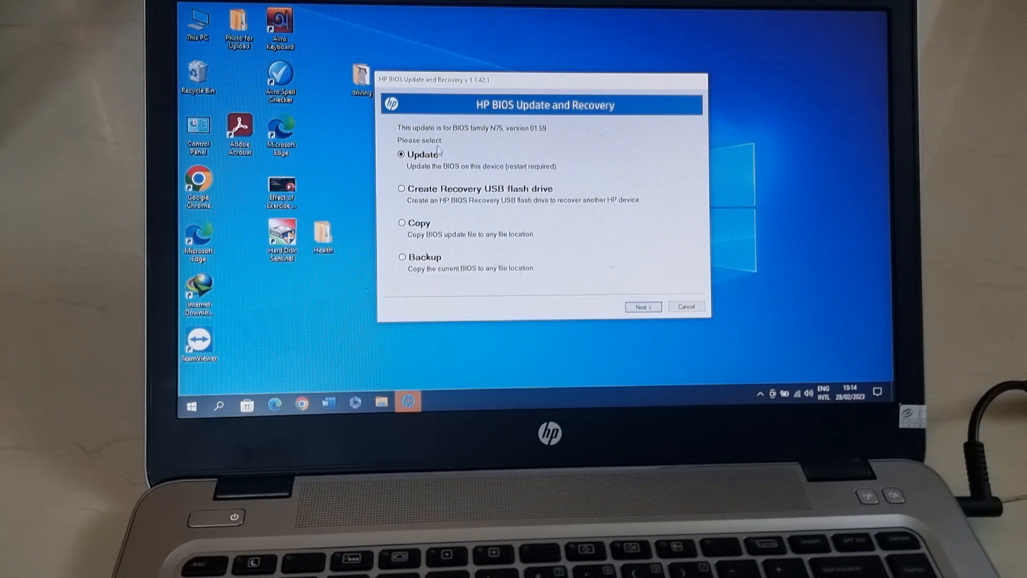
mouse_move(474, 158)
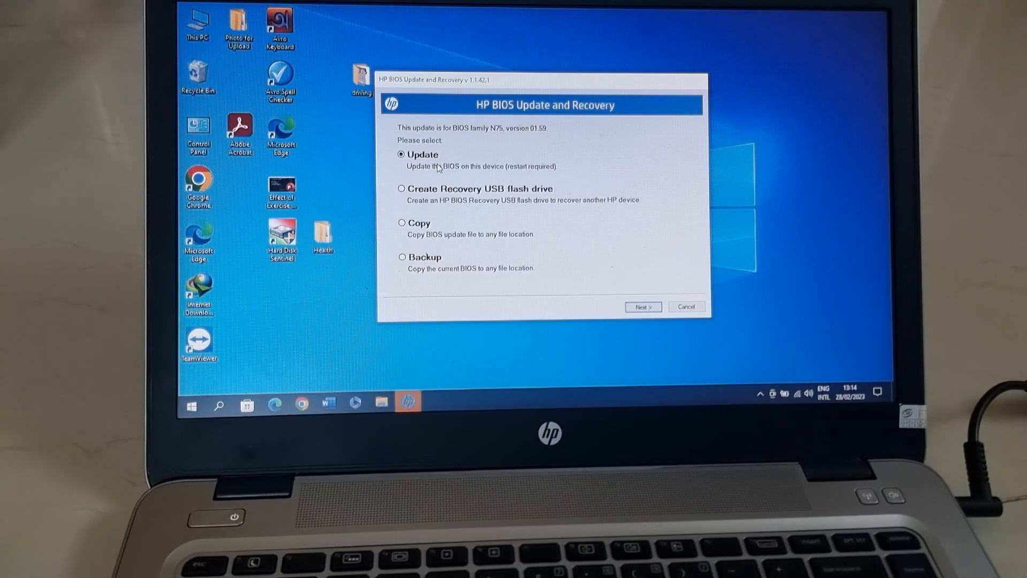
mouse_move(513, 172)
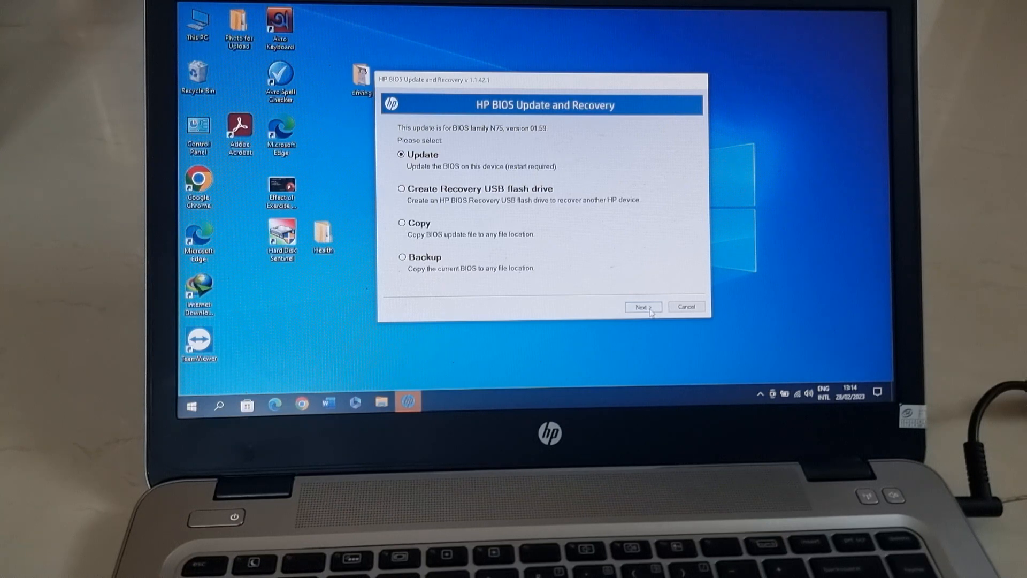
Confirm updating this device's BIOS from 01.57 to 01.59 and let it reboot
click(642, 307)
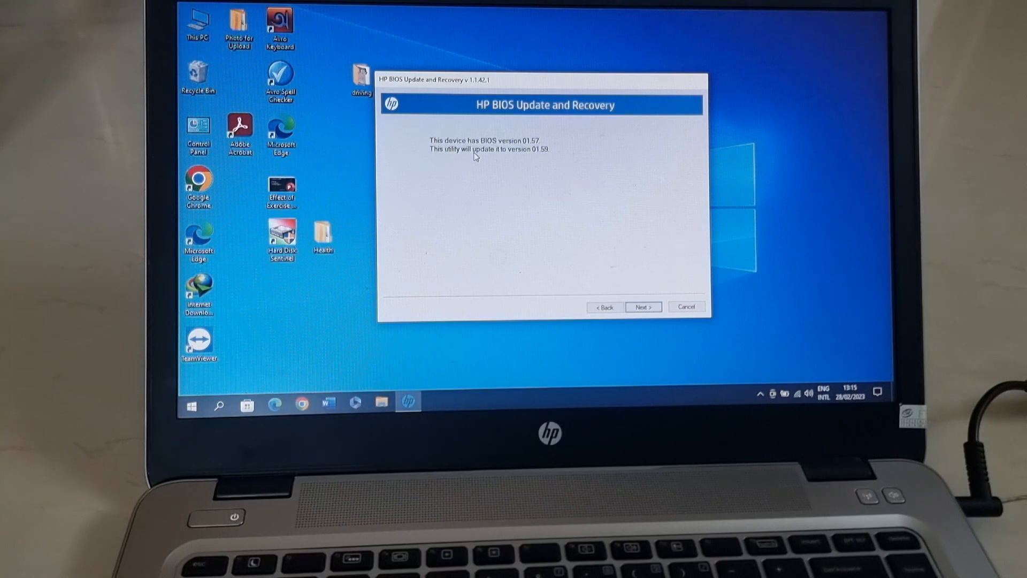
mouse_move(626, 276)
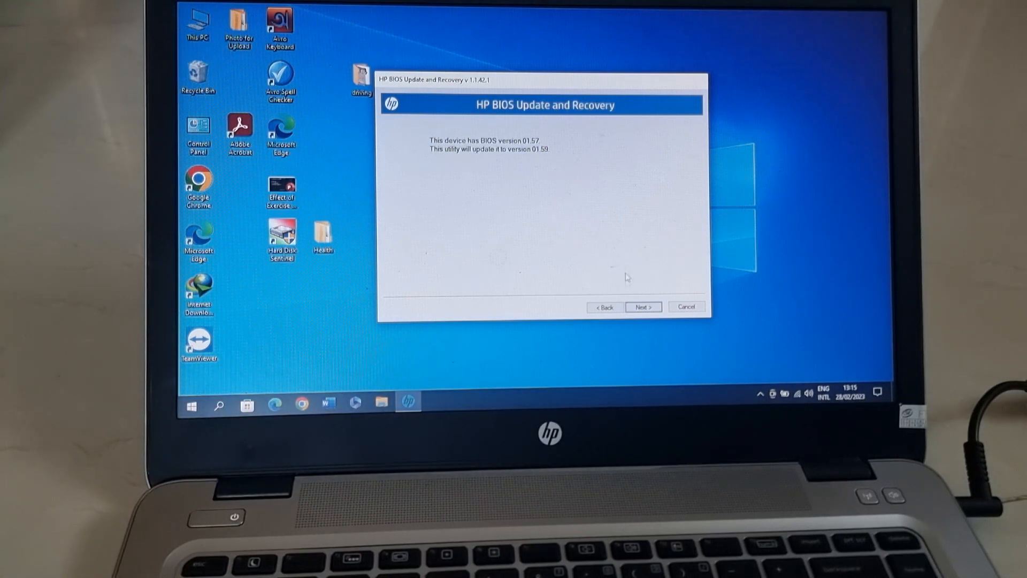
click(643, 307)
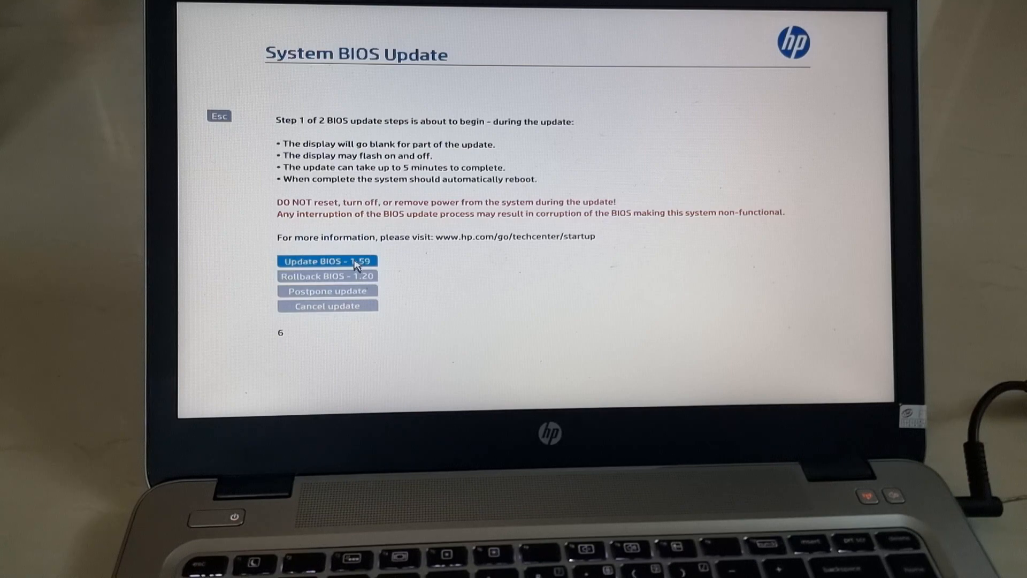
Choose 'Update BIOS - 1.59' and wait until the update reports complete
click(327, 261)
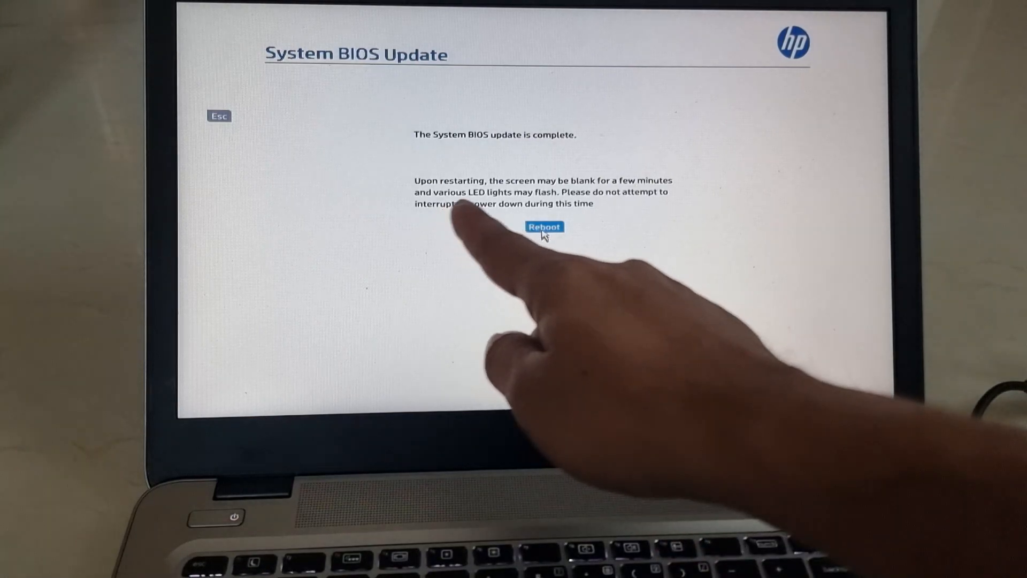
Reboot the EliteBook 840 G3 from the completion screen after the 01.59 BIOS update
click(543, 227)
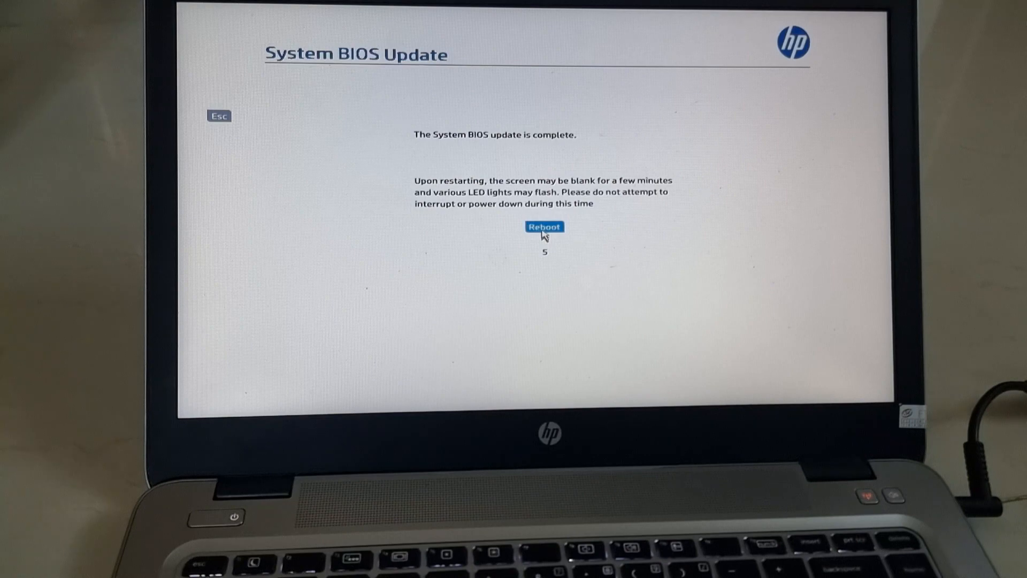
click(544, 225)
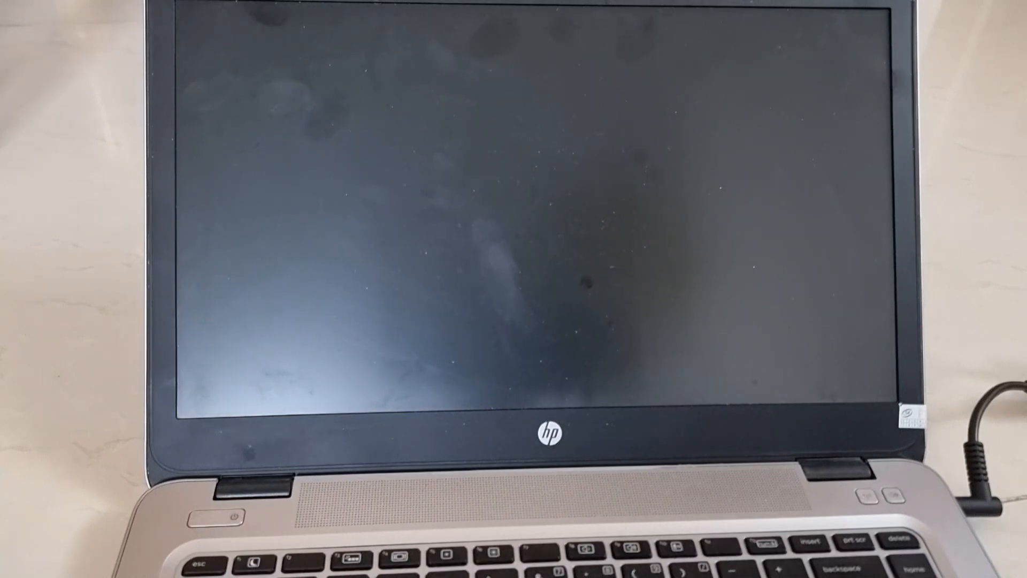